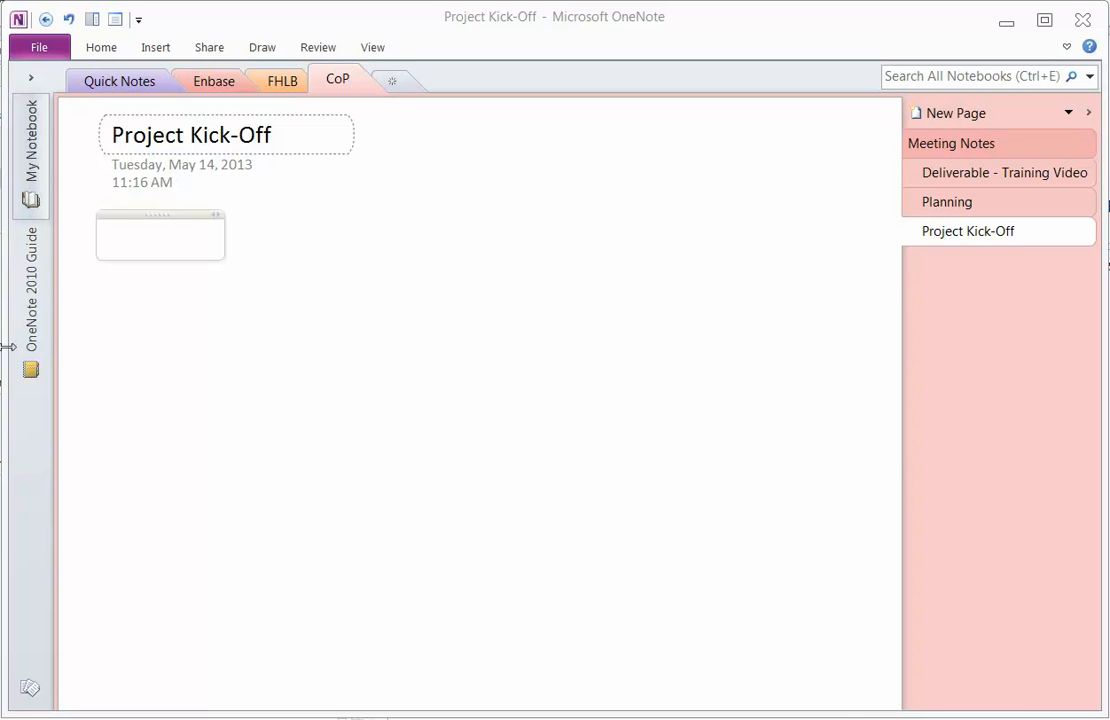
Place the cursor in the empty Project Kick-Off note and show the Insert commands
click(160, 235)
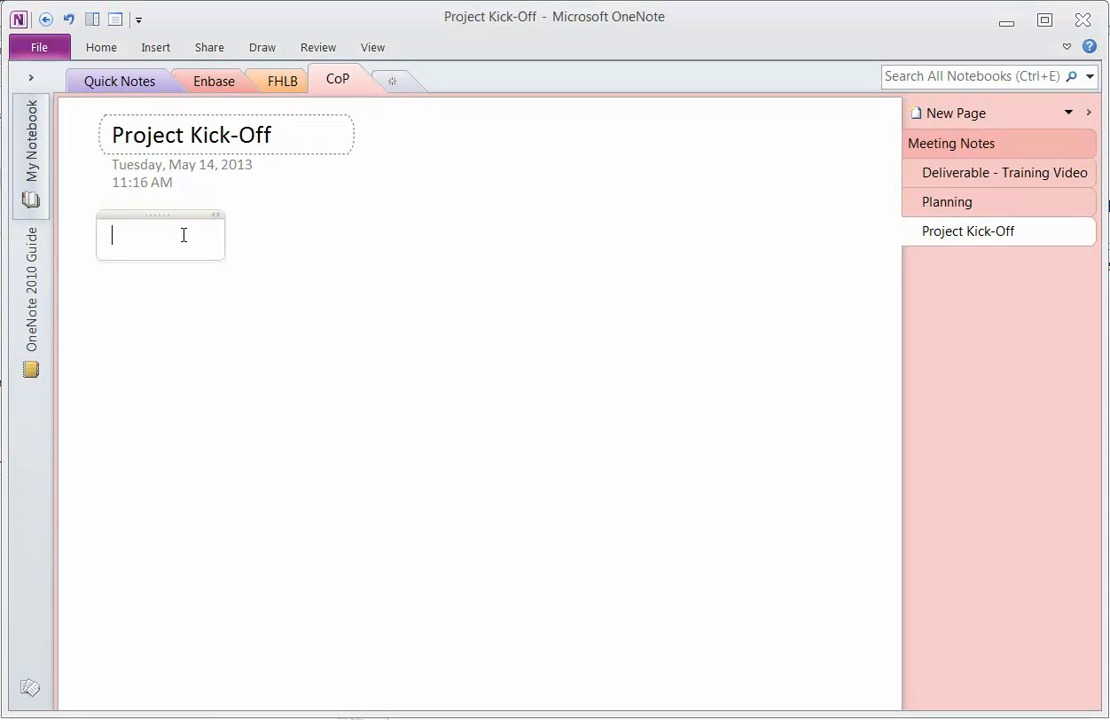
mouse_move(155, 47)
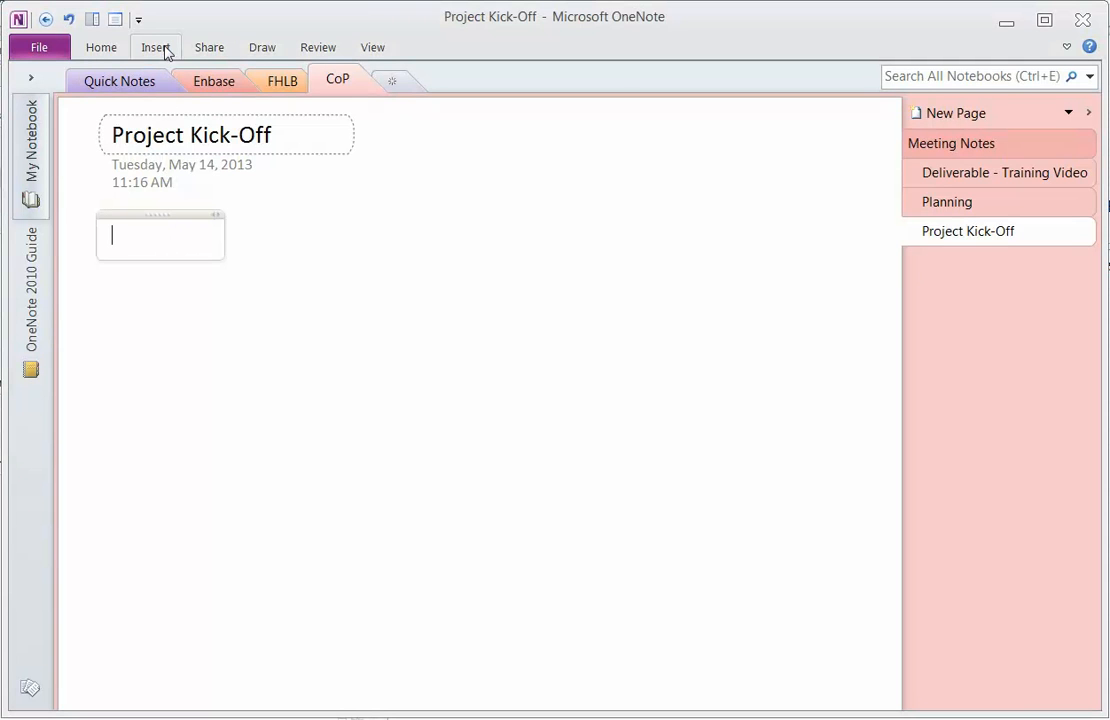
click(155, 47)
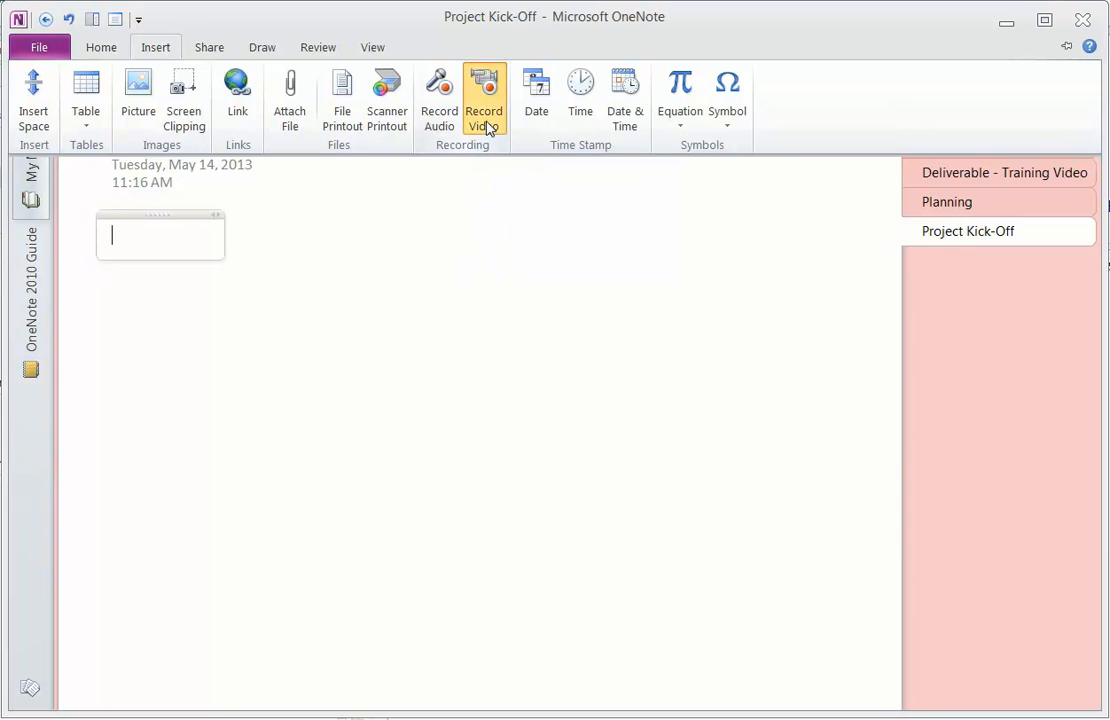
Start a video recording and type 'What's great - we can search' in the note
click(484, 95)
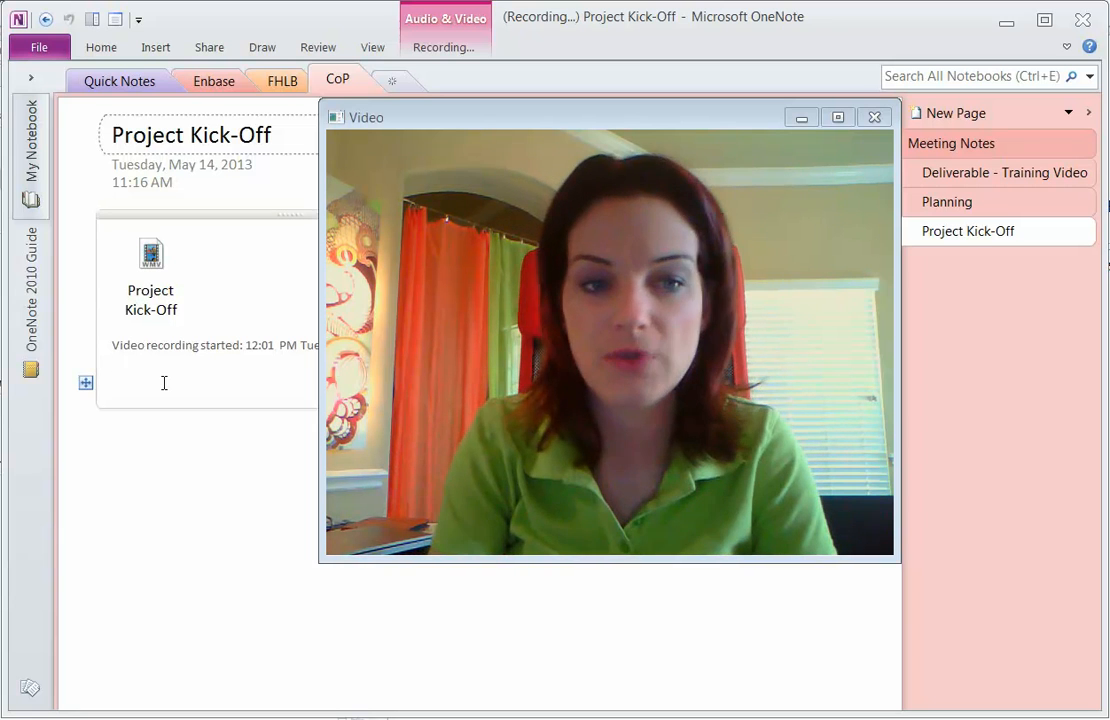
text(What's)
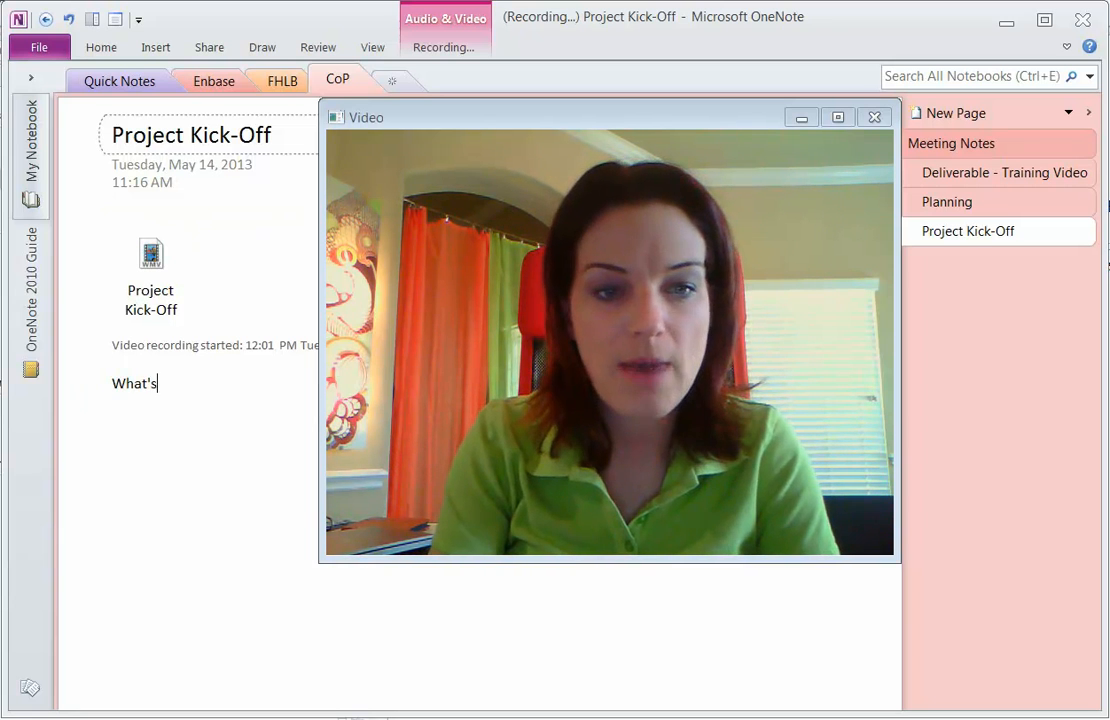
text(great)
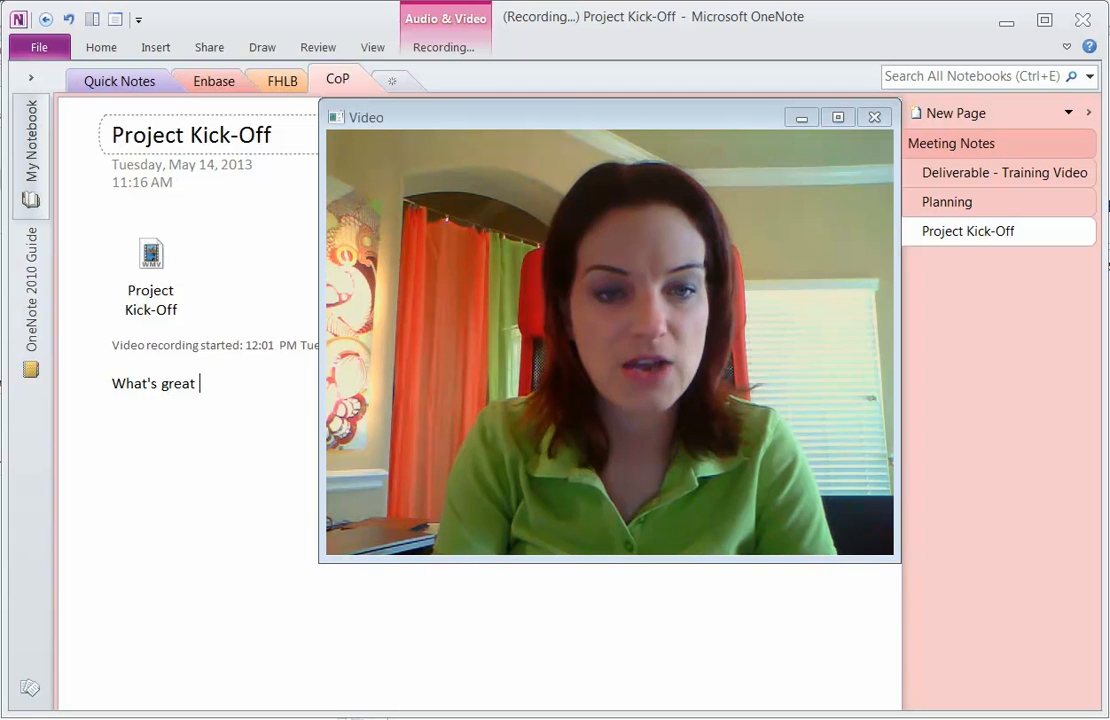
text(- we can)
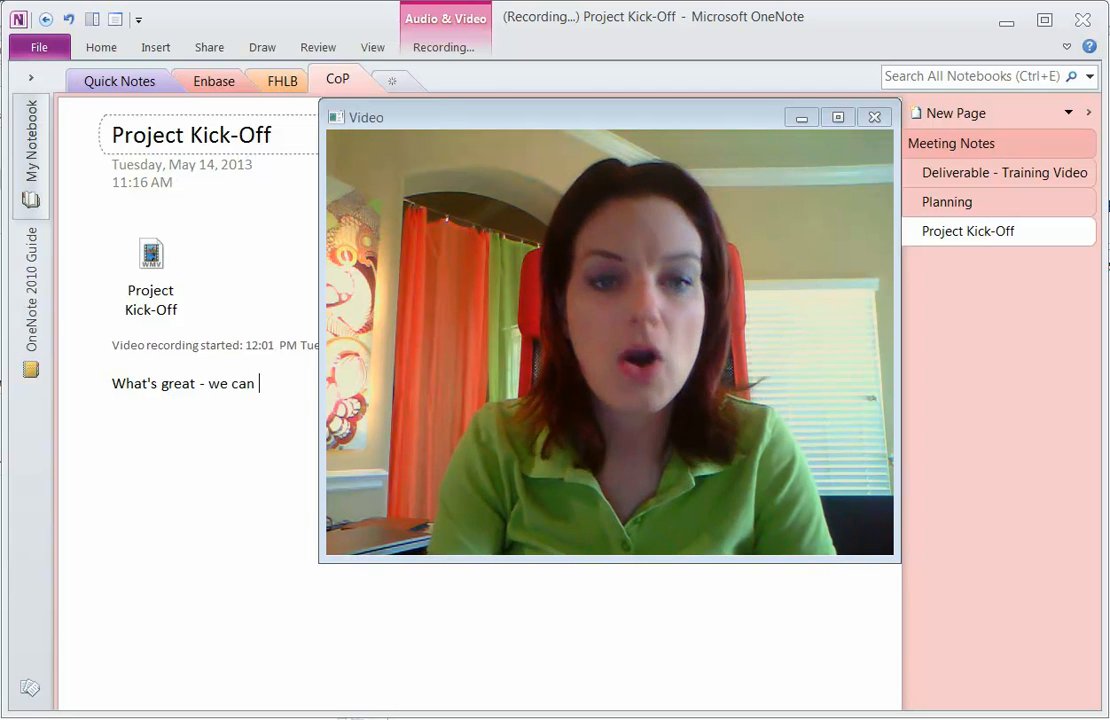
text(search)
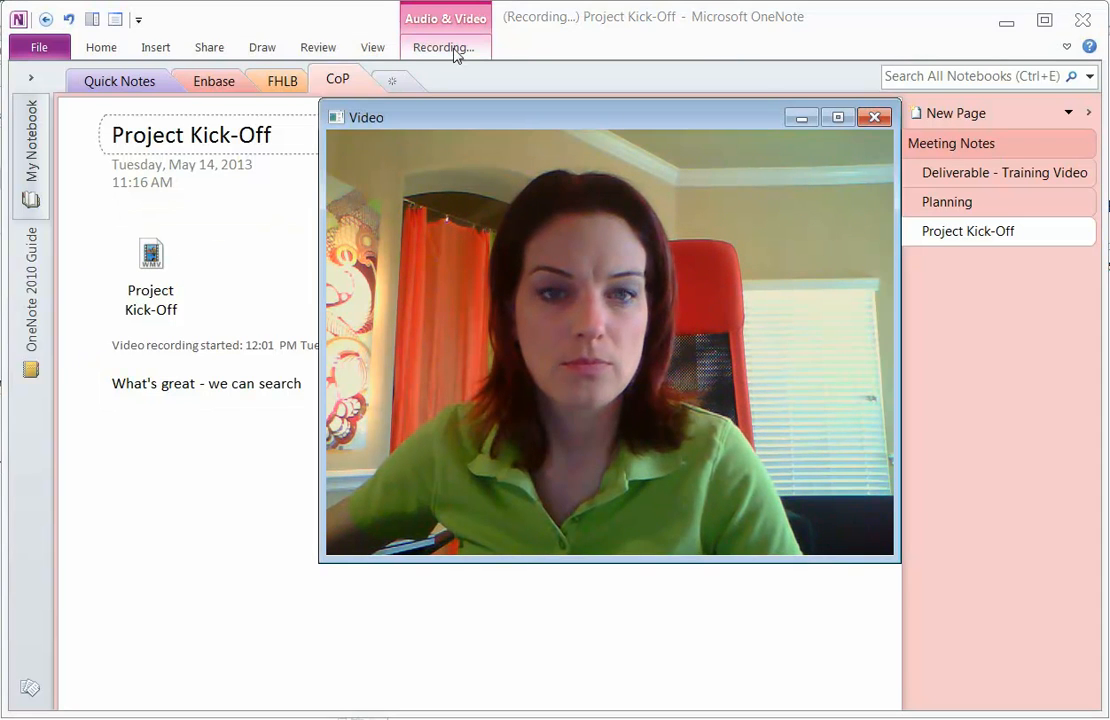
Show the Audio & Video Recording controls for the ongoing recording
click(443, 47)
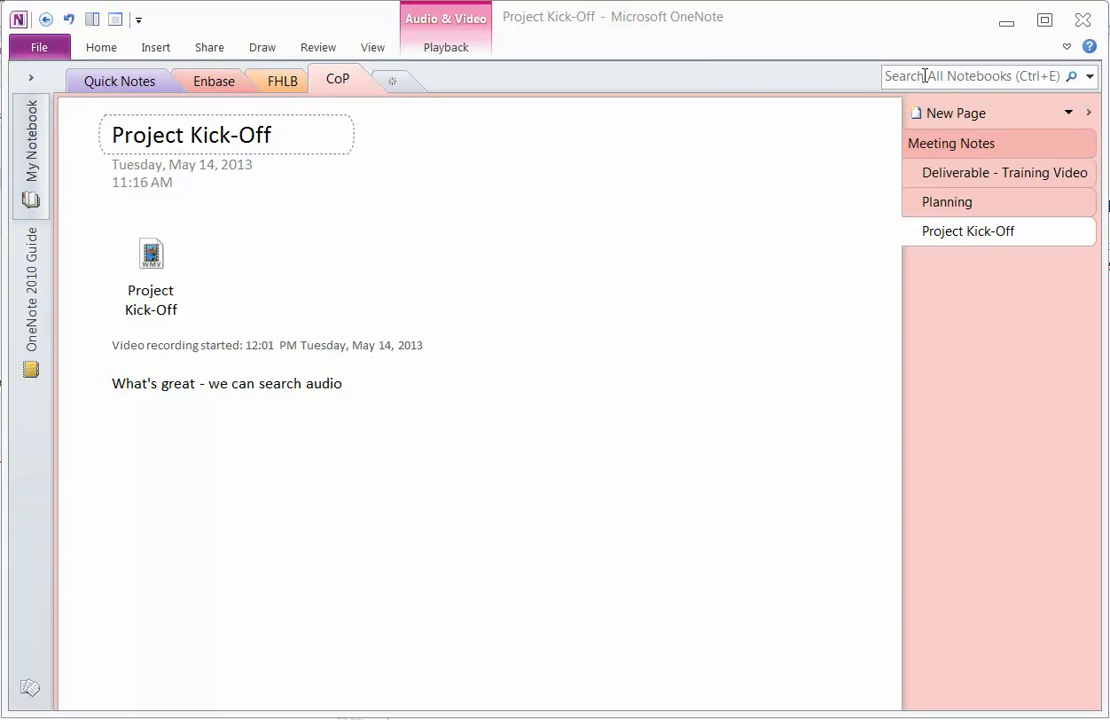
Search all notebooks for 'other people'
click(1090, 76)
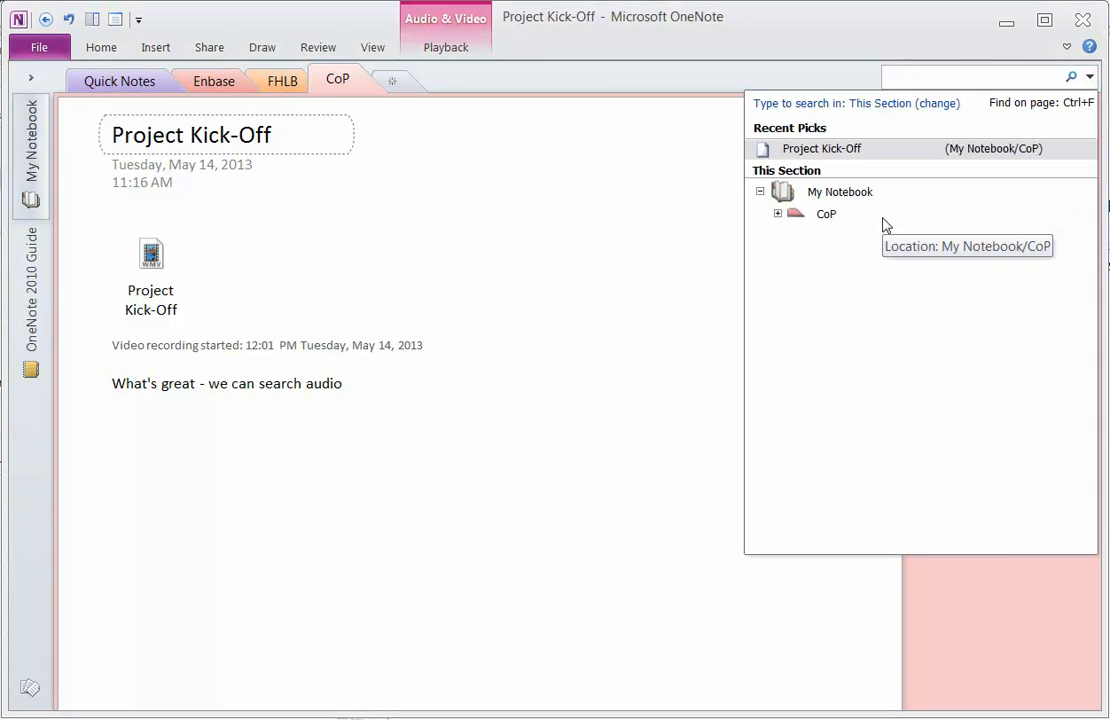
text(other people)
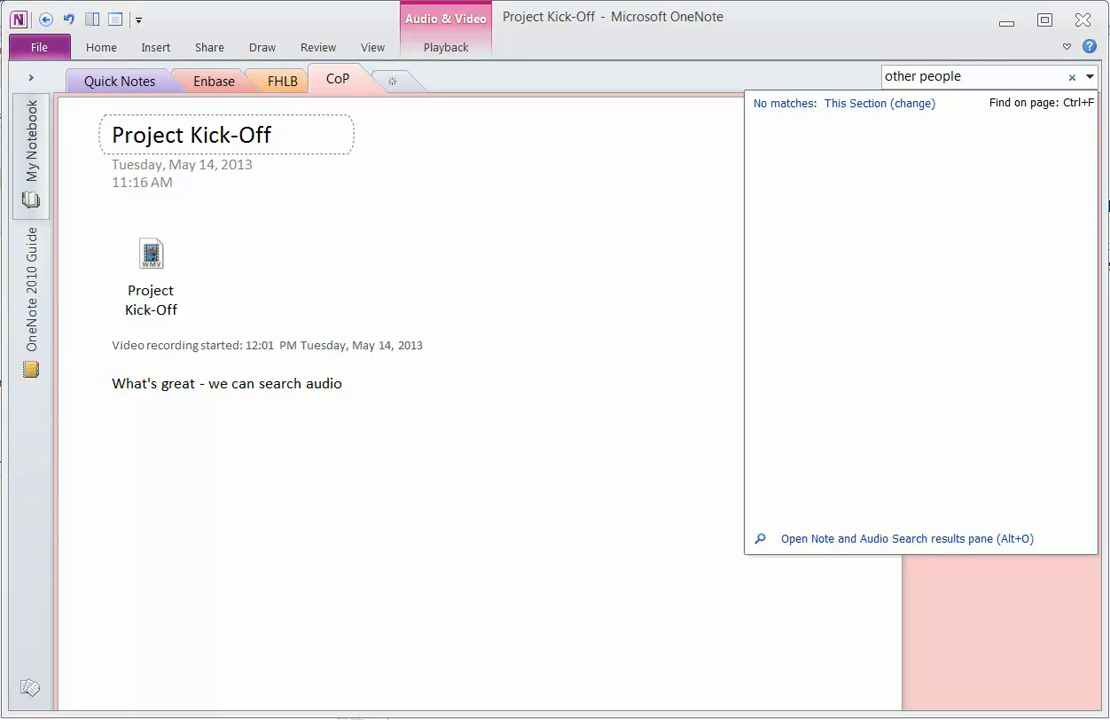
mouse_move(874, 547)
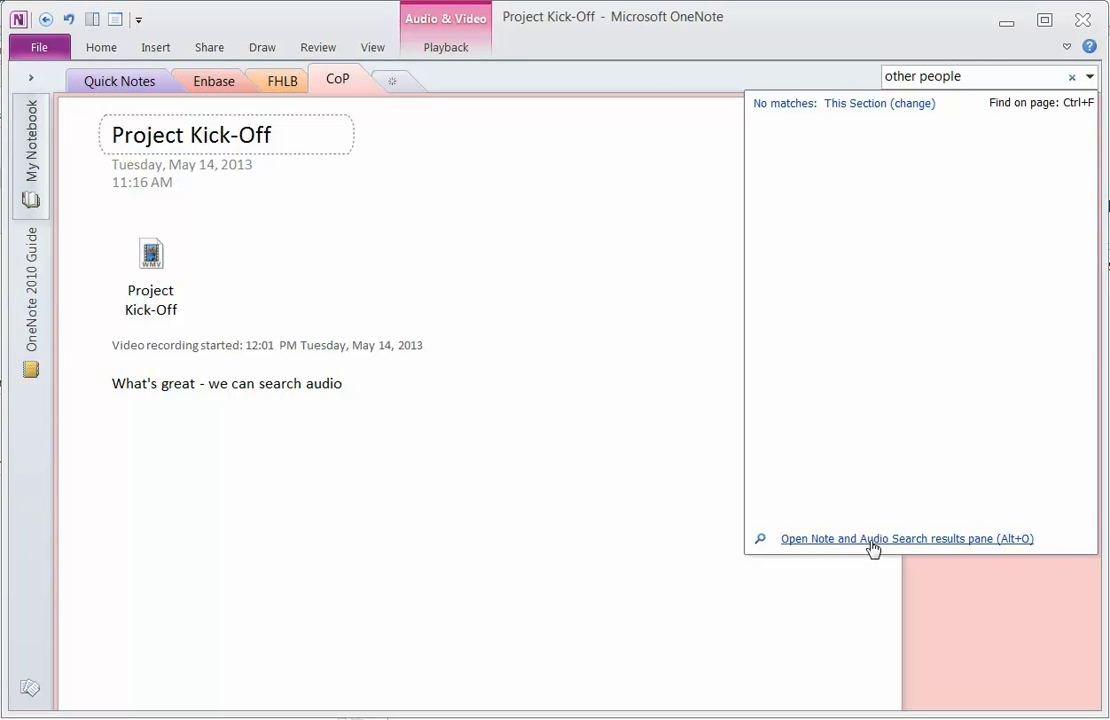
Open the Note and Audio Search results pane and view the audio matches
click(905, 538)
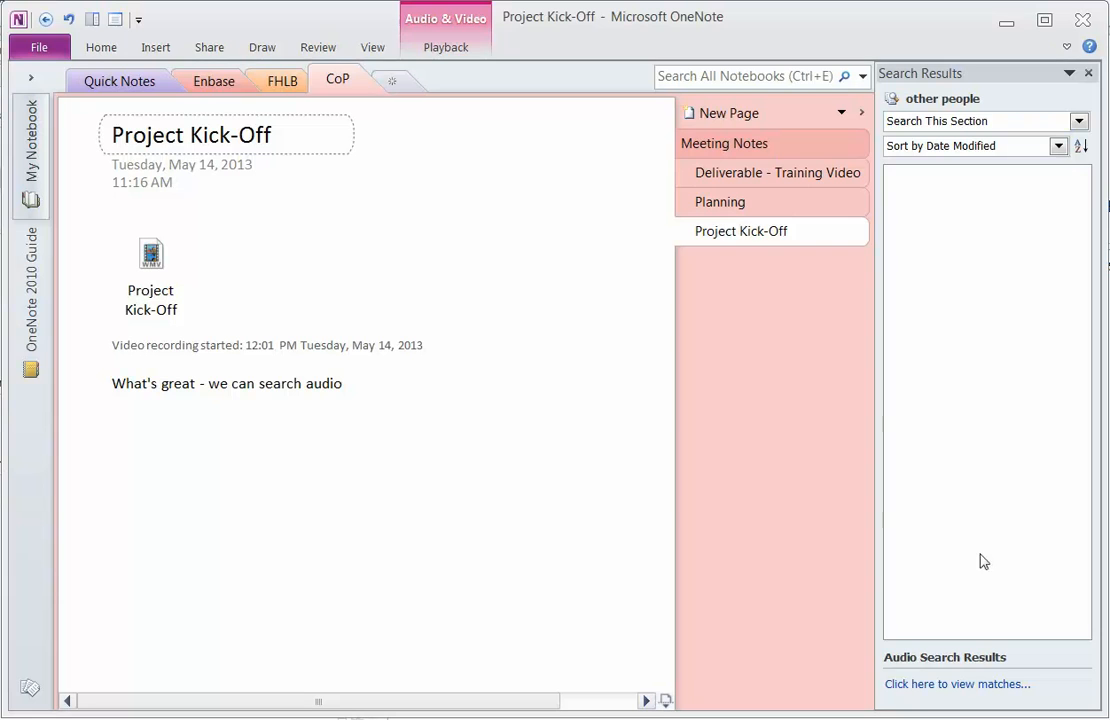
click(956, 684)
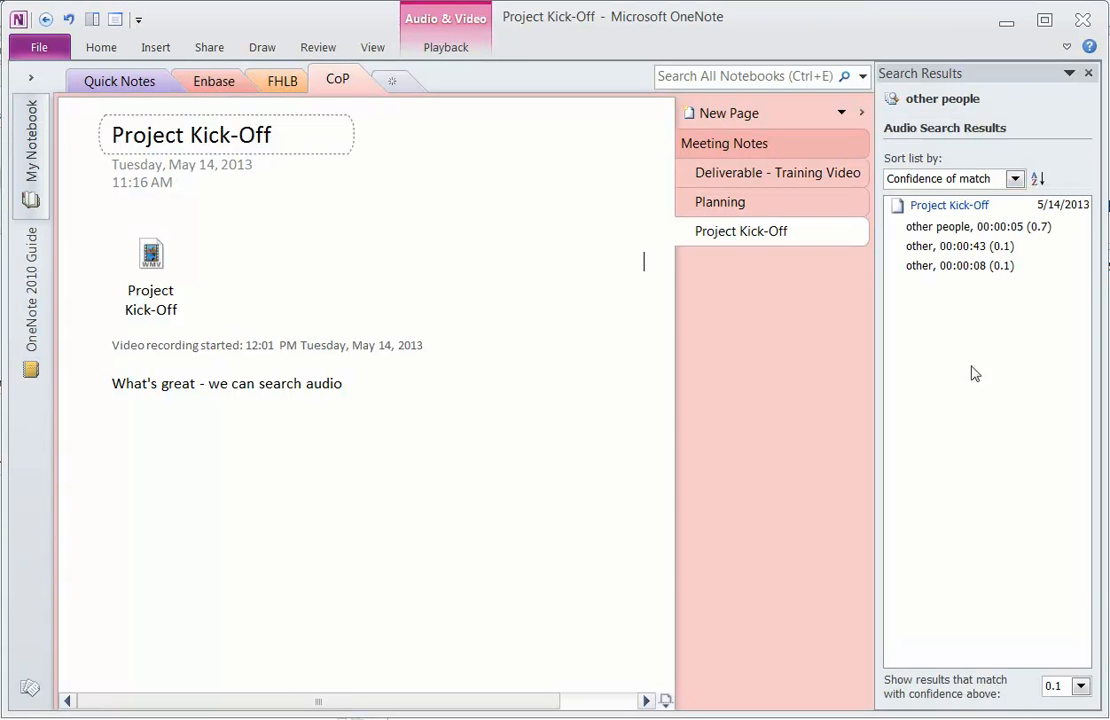
mouse_move(966, 234)
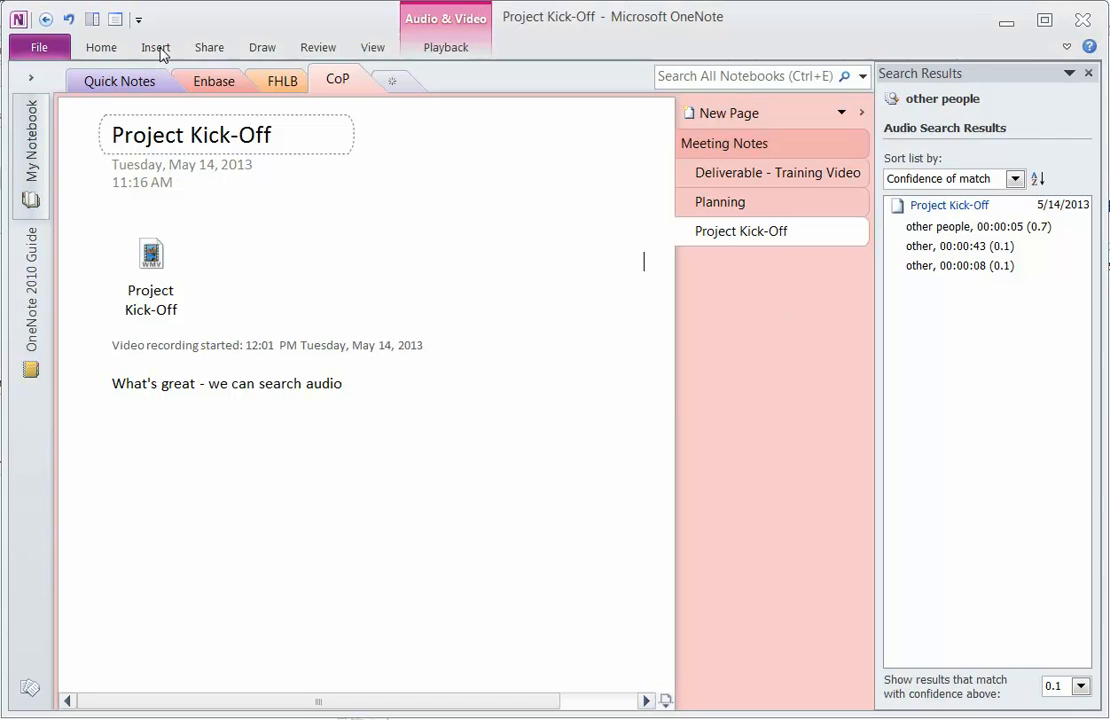
Show the Insert tab's recording commands again
click(155, 47)
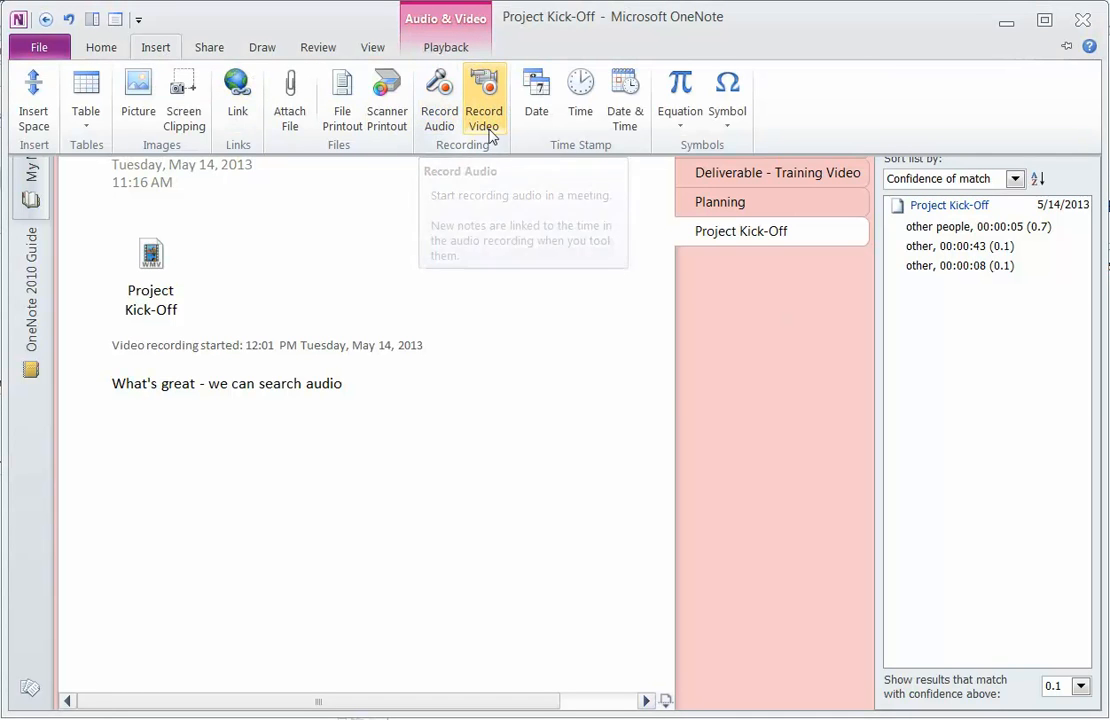
mouse_move(490, 100)
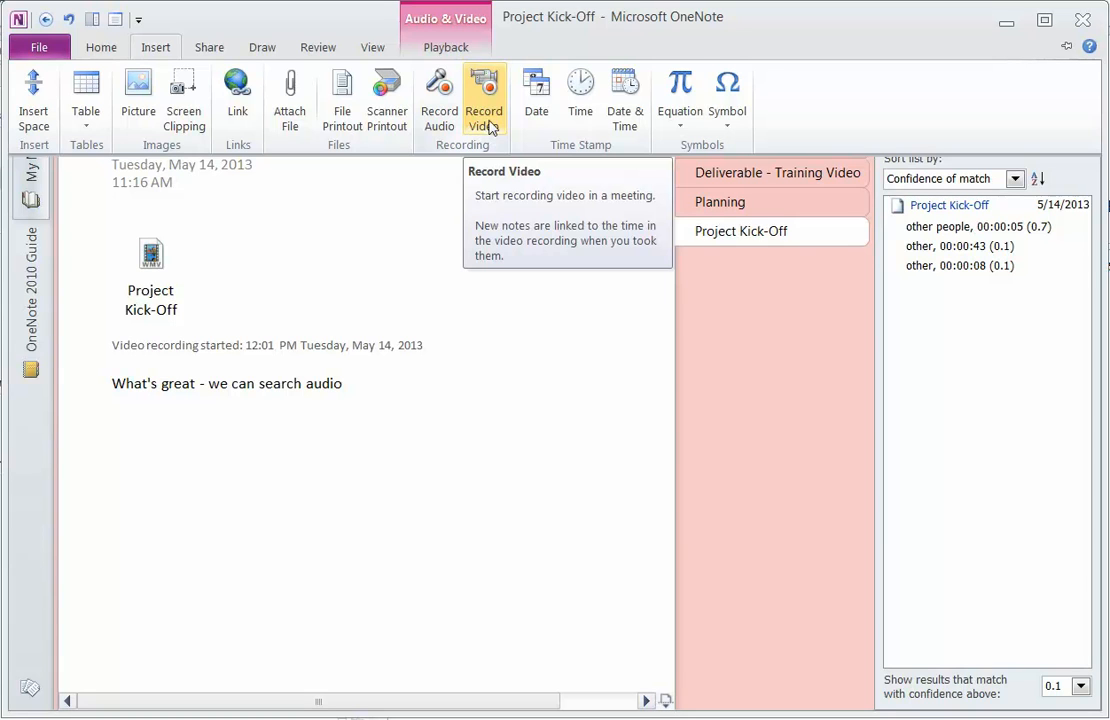